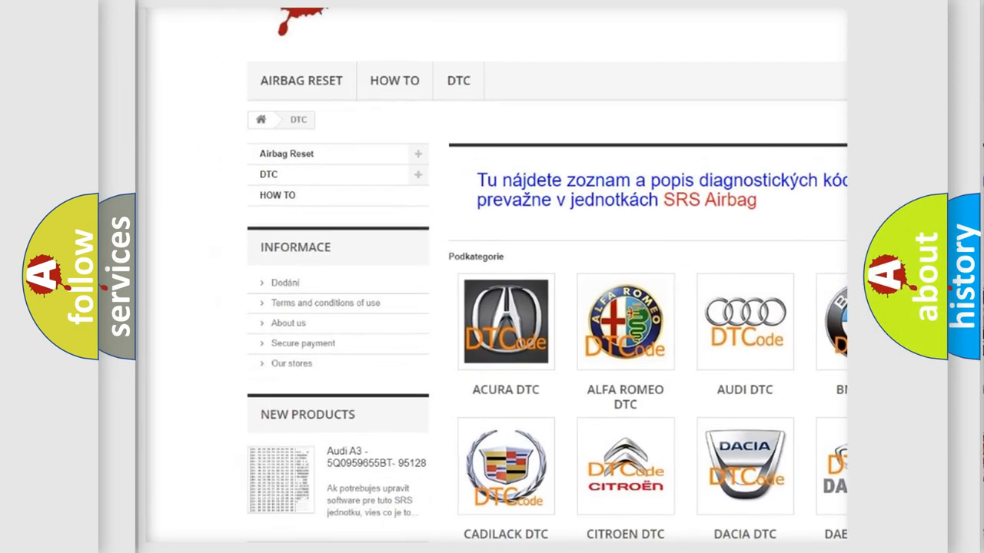
Scroll the DTC website past the car-brand logos to the list of B trouble codes.
scroll("down", 3)
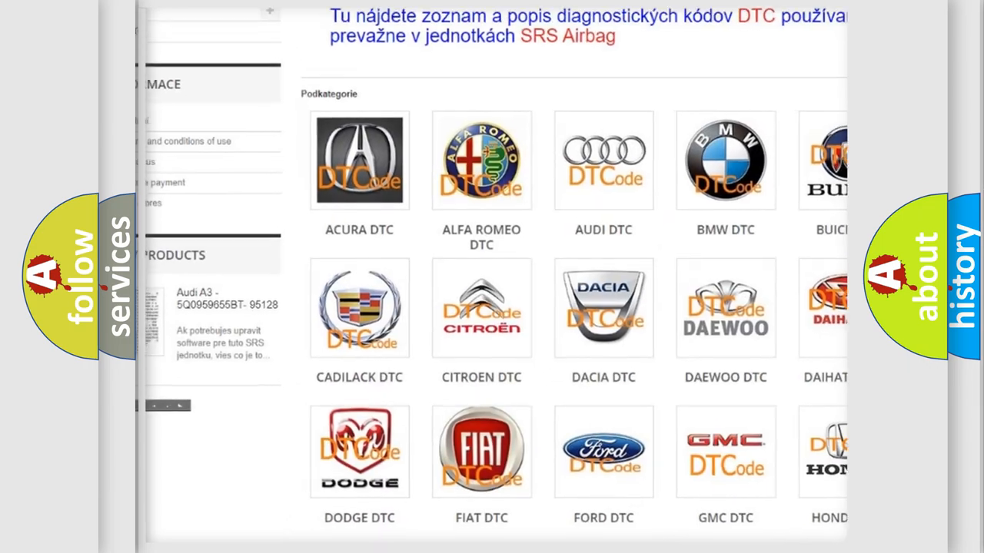
scroll("down", 3)
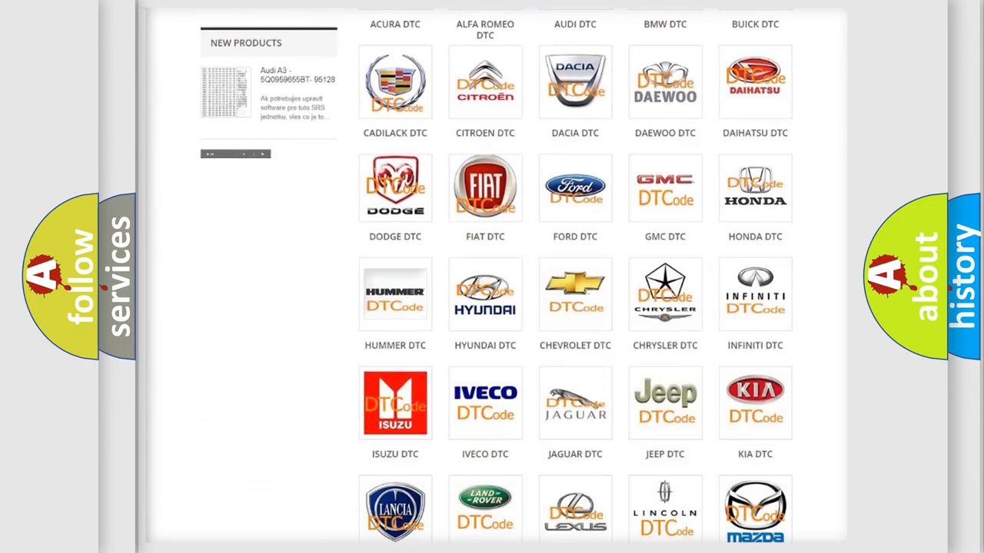
scroll("down", 3)
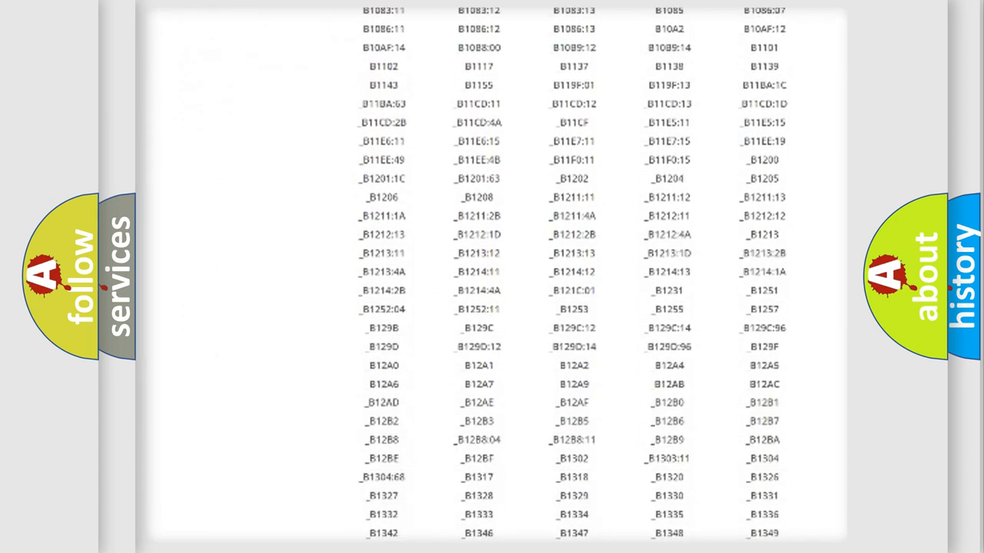
scroll("down", 3)
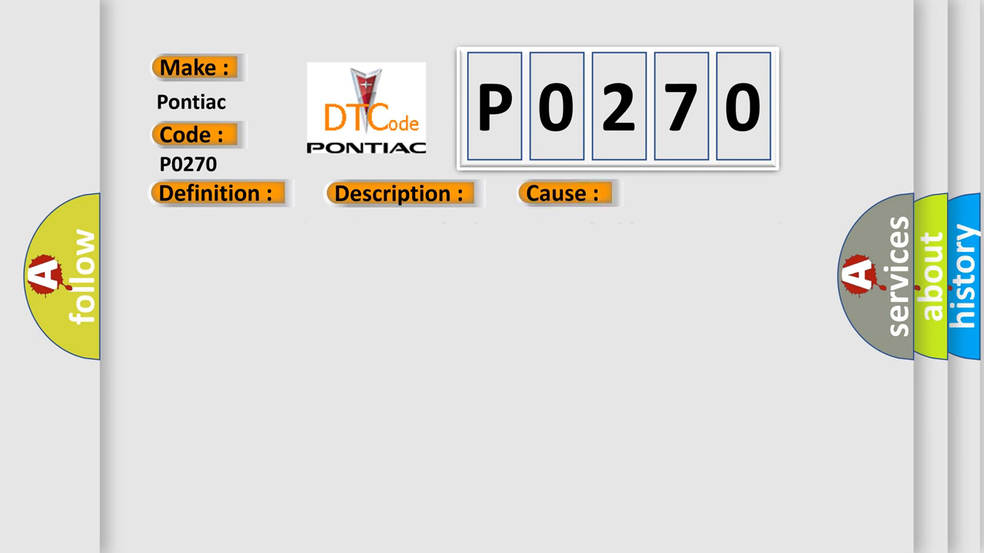
Reveal the P0270 causes: TR sensor circuit open or shorted, failed TR sensor, or failed PCM.
left_click(565, 193)
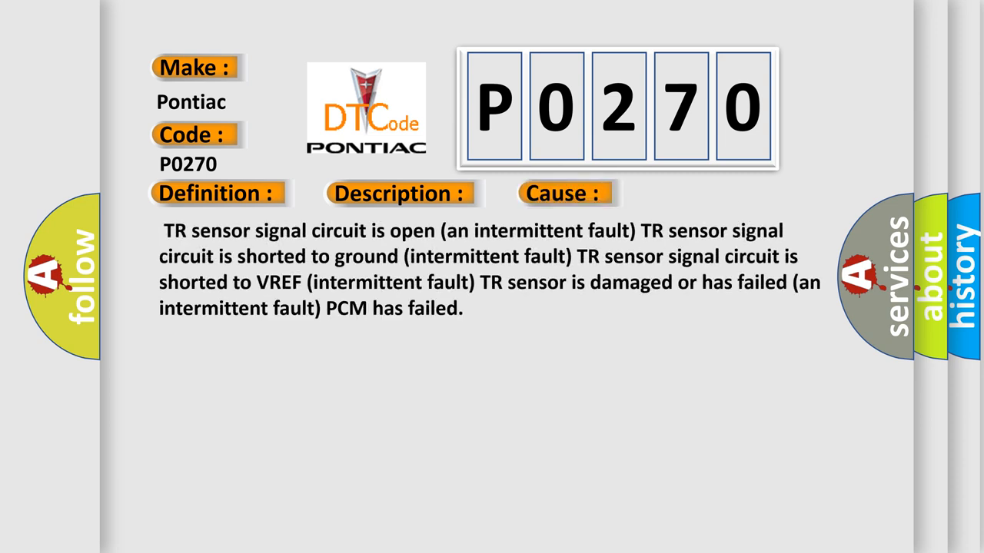